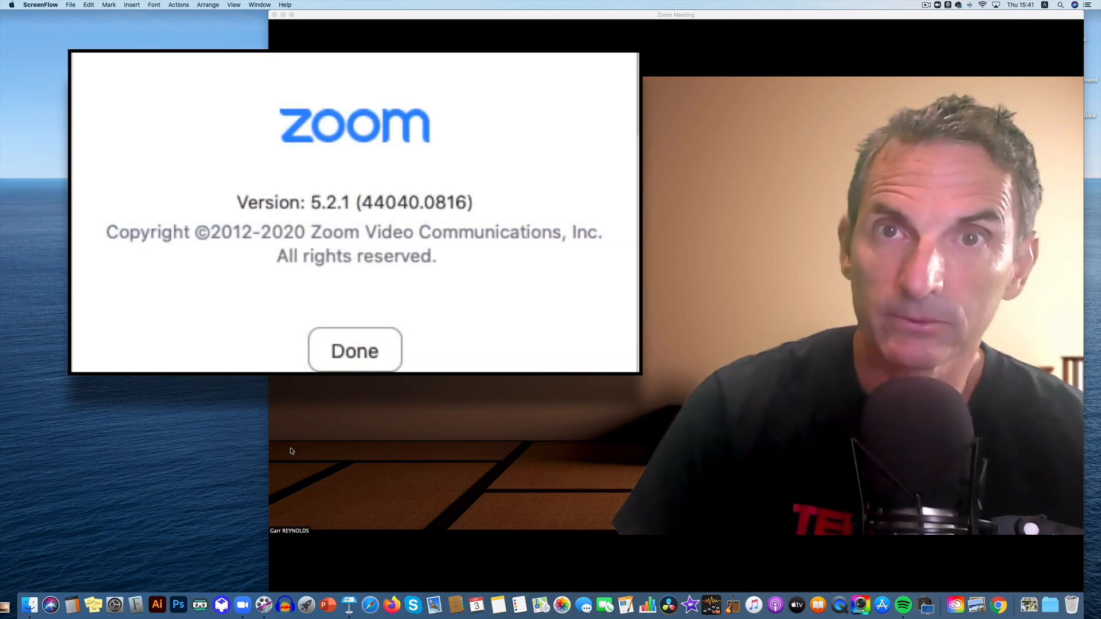
- Close the About Zoom dialog showing version 5.2.1
click(355, 351)
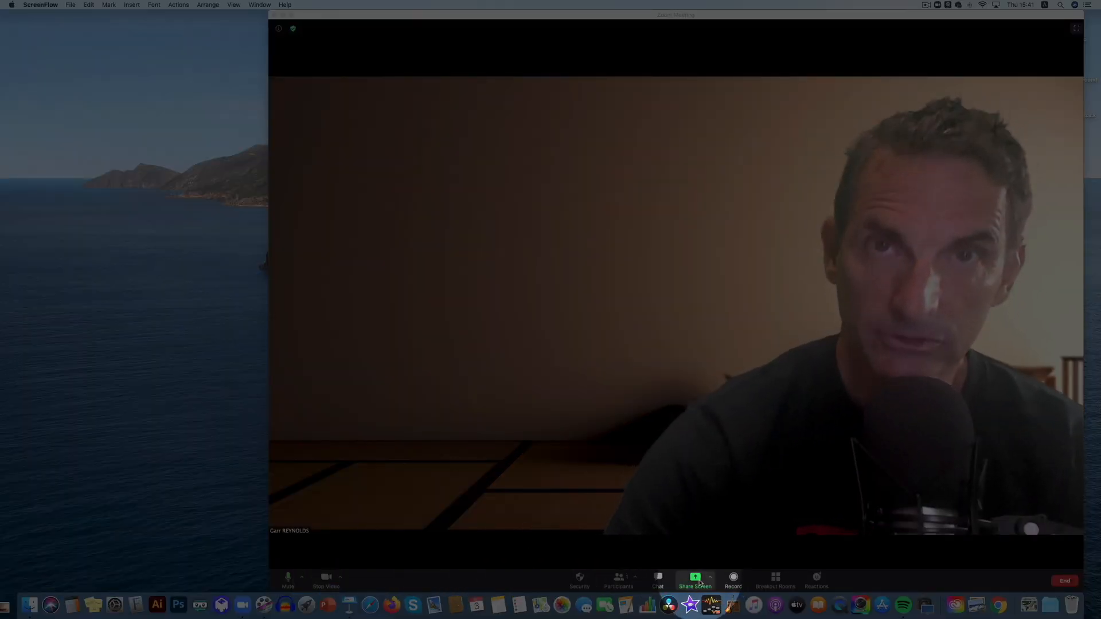
- Bring up the Share Screen choices and show the Advanced sharing options
click(694, 581)
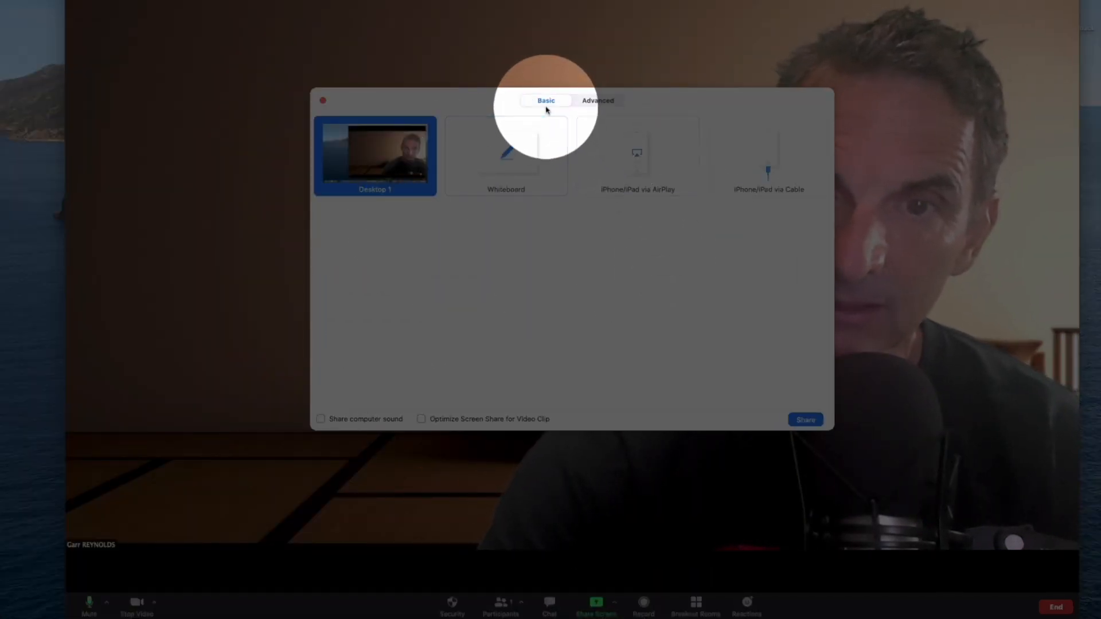
click(598, 99)
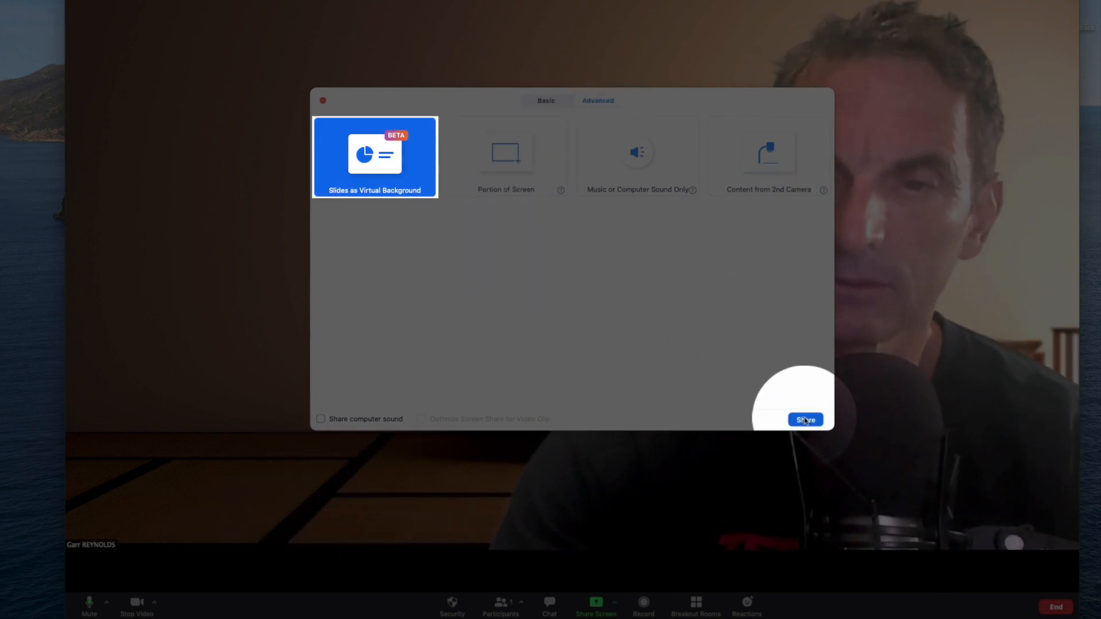
mouse_move(647, 344)
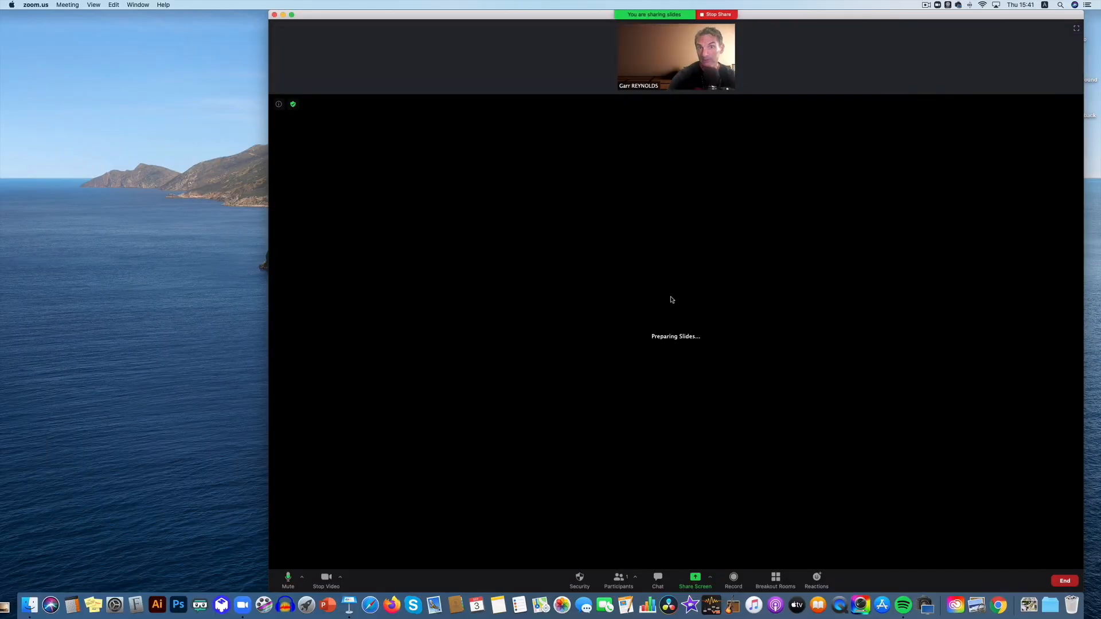
mouse_move(628, 380)
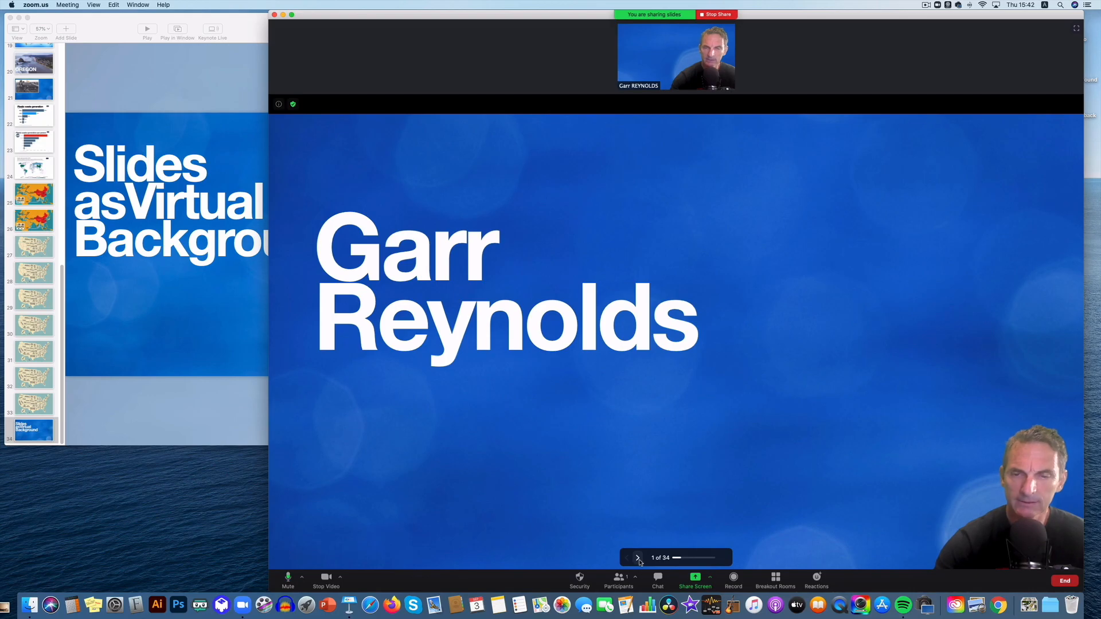
- Advance the background deck three slides to the 'I am from OREGON' slide
click(635, 557)
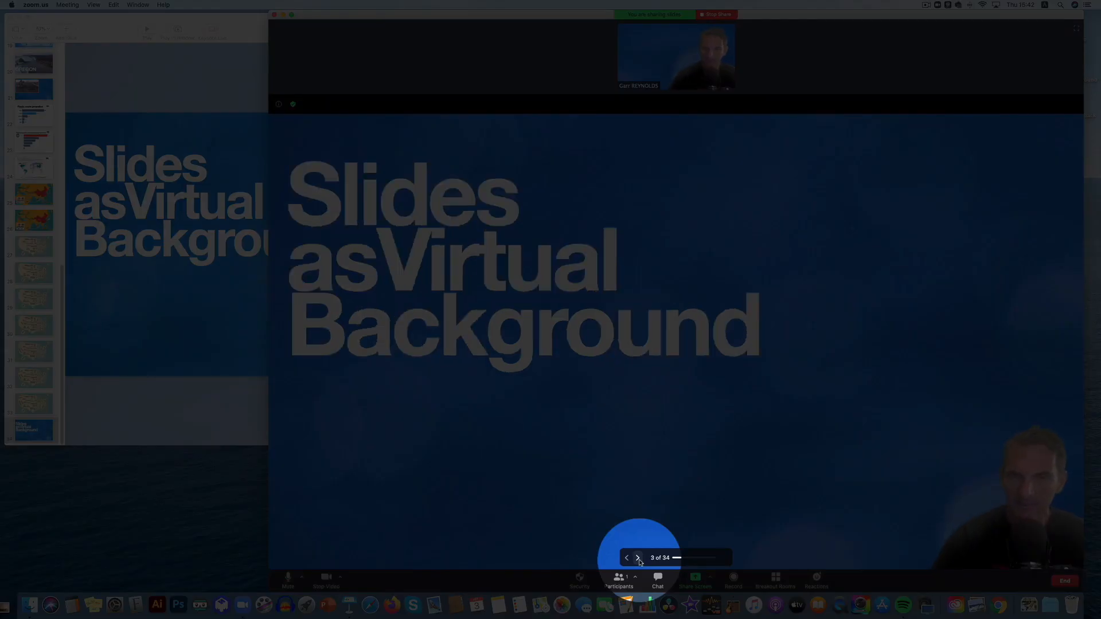
click(637, 557)
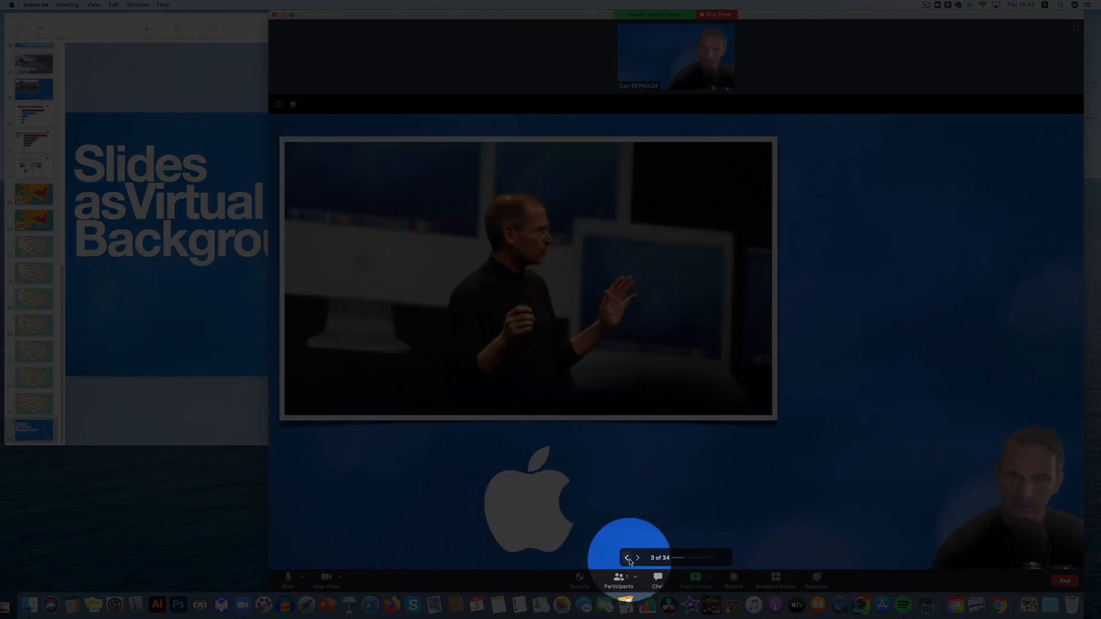
click(627, 558)
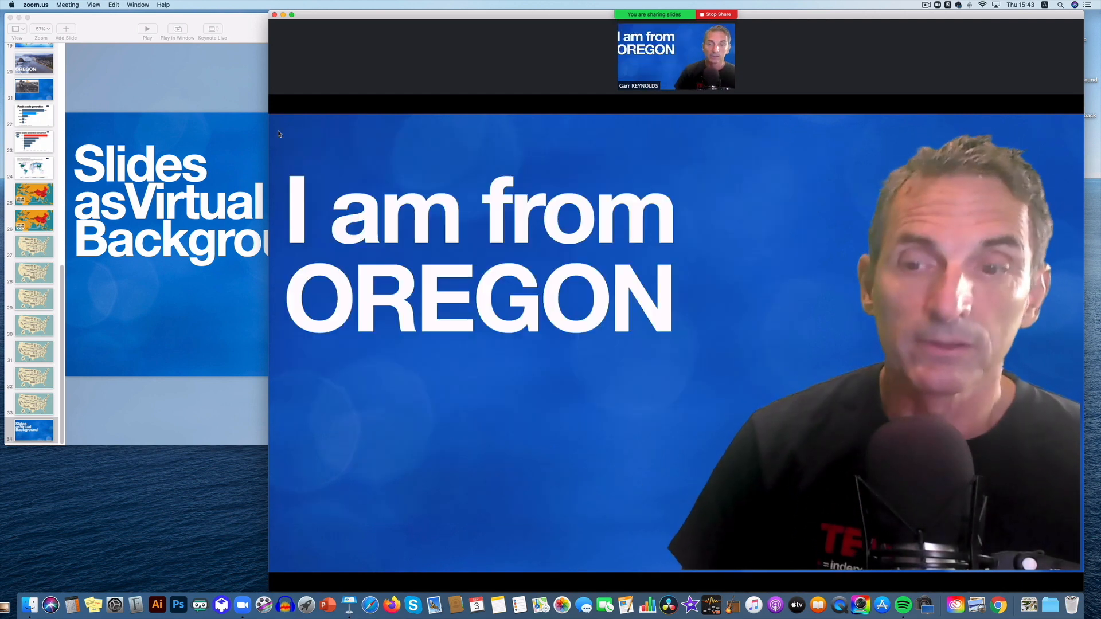
mouse_move(320, 519)
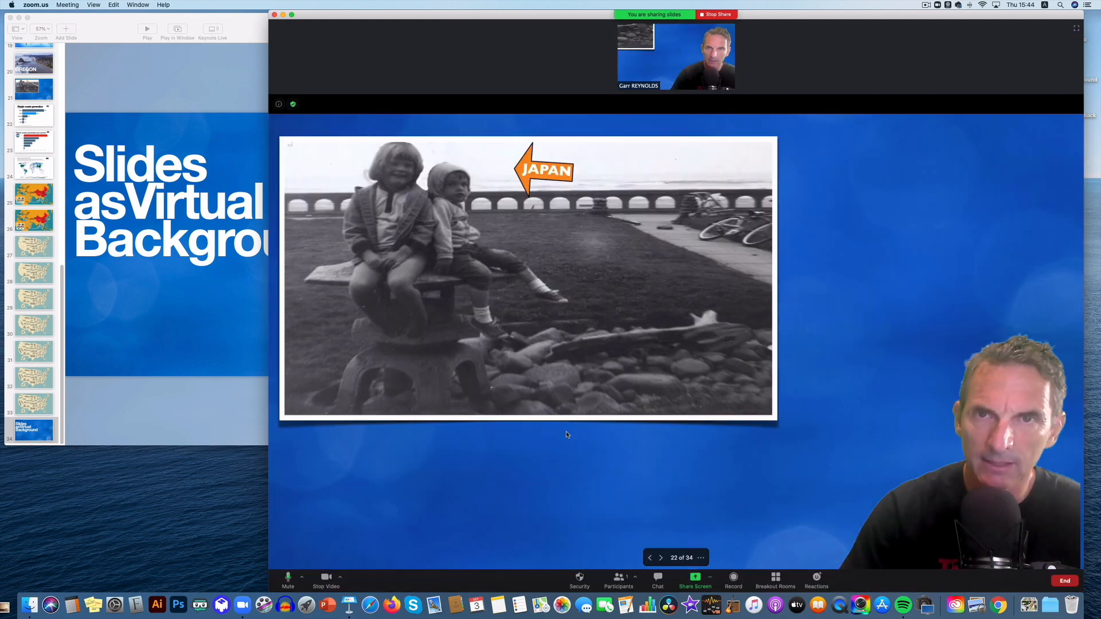
- Advance the deck to slide 27 of 34, the United States map
click(660, 557)
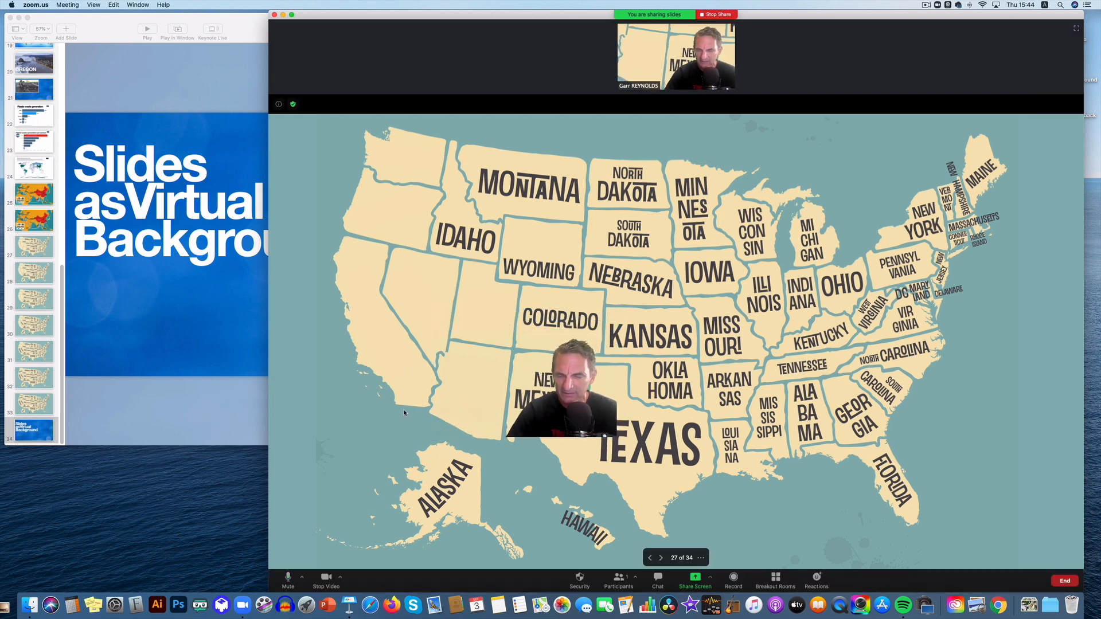
- Step through five map slides to slide 33, with Washington and Oregon labeled
click(660, 558)
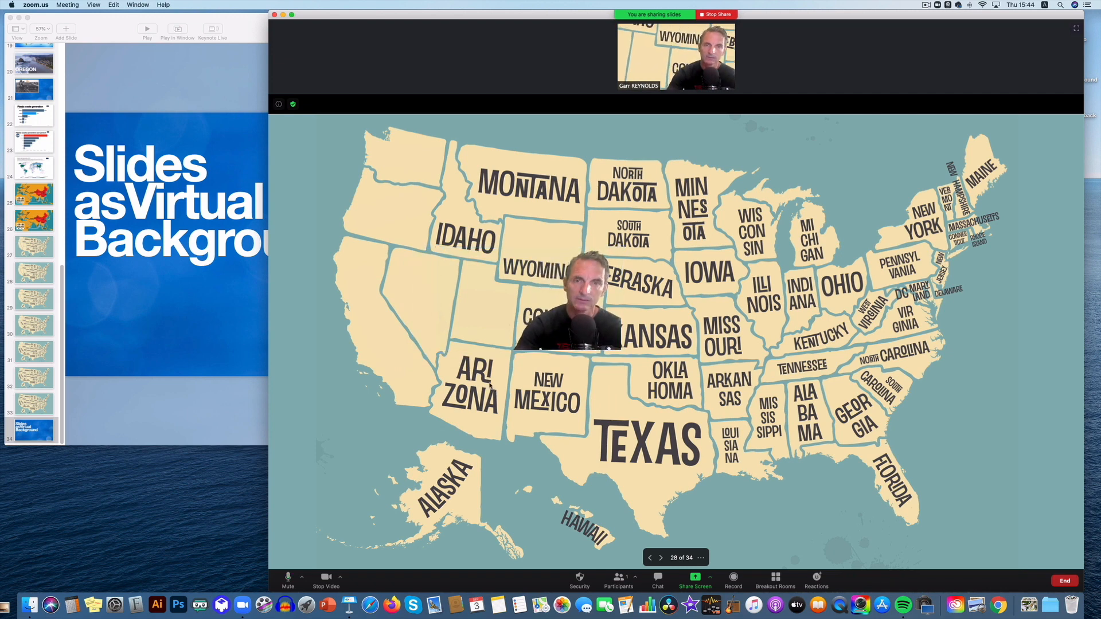
click(650, 558)
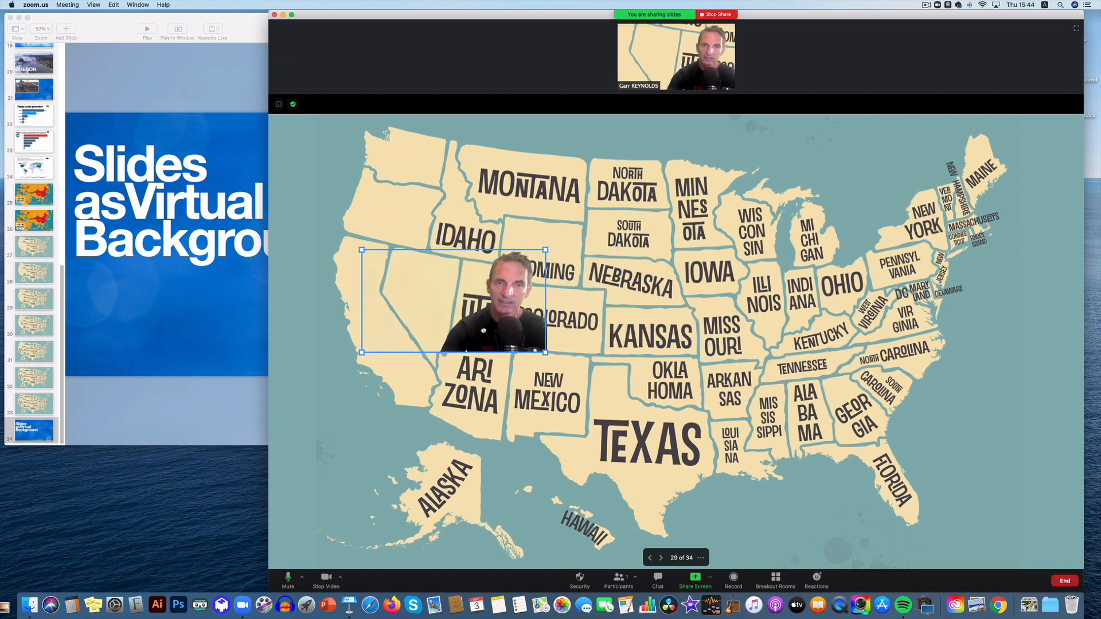
click(663, 558)
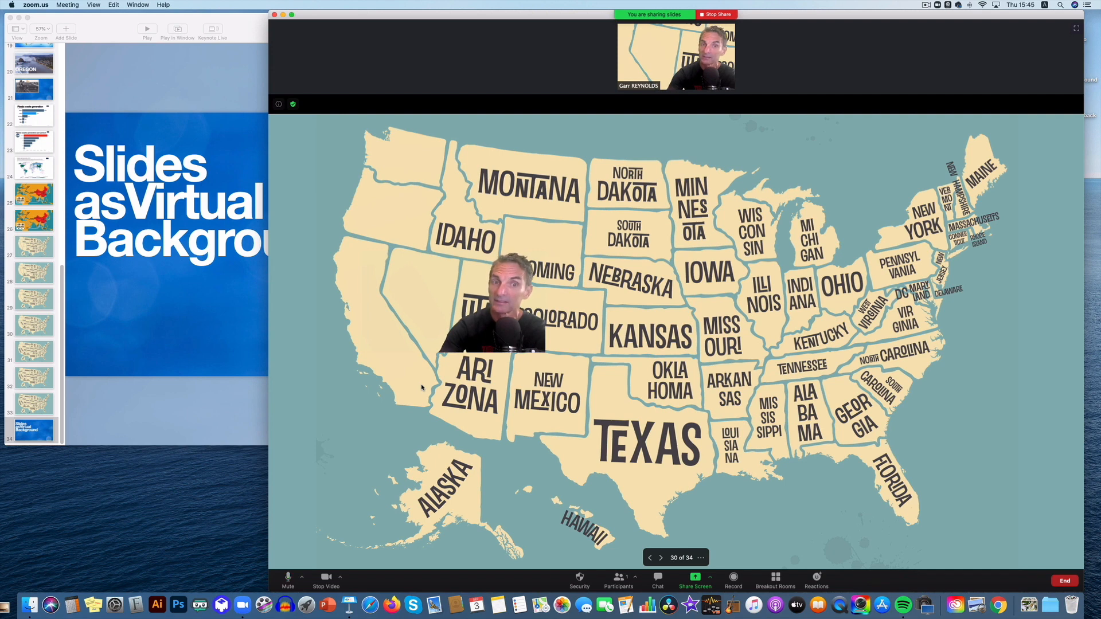
click(663, 557)
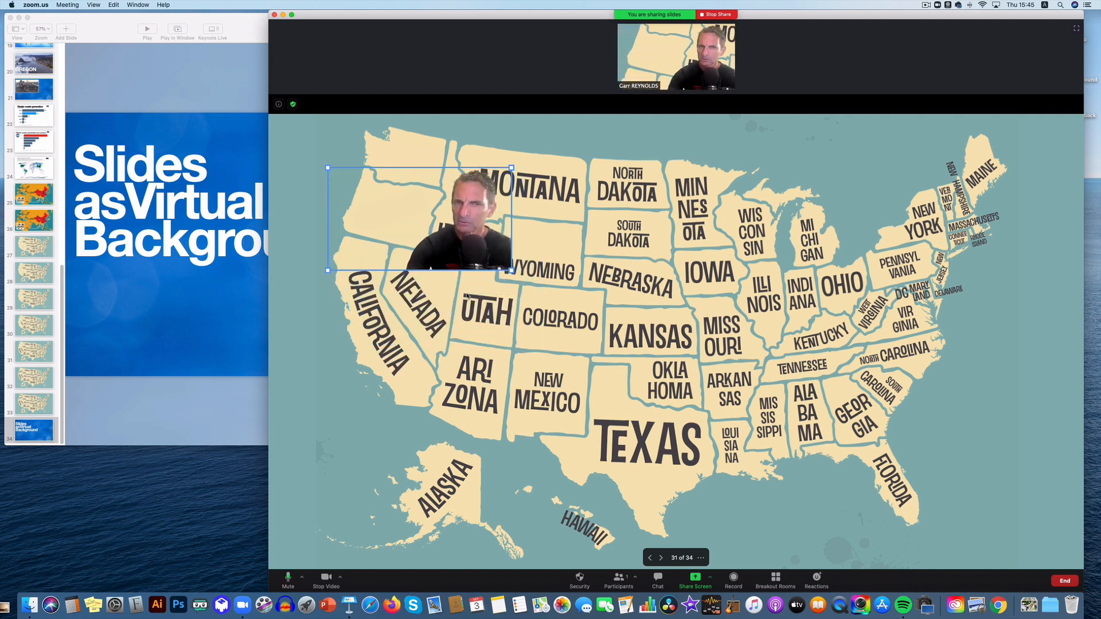
click(650, 557)
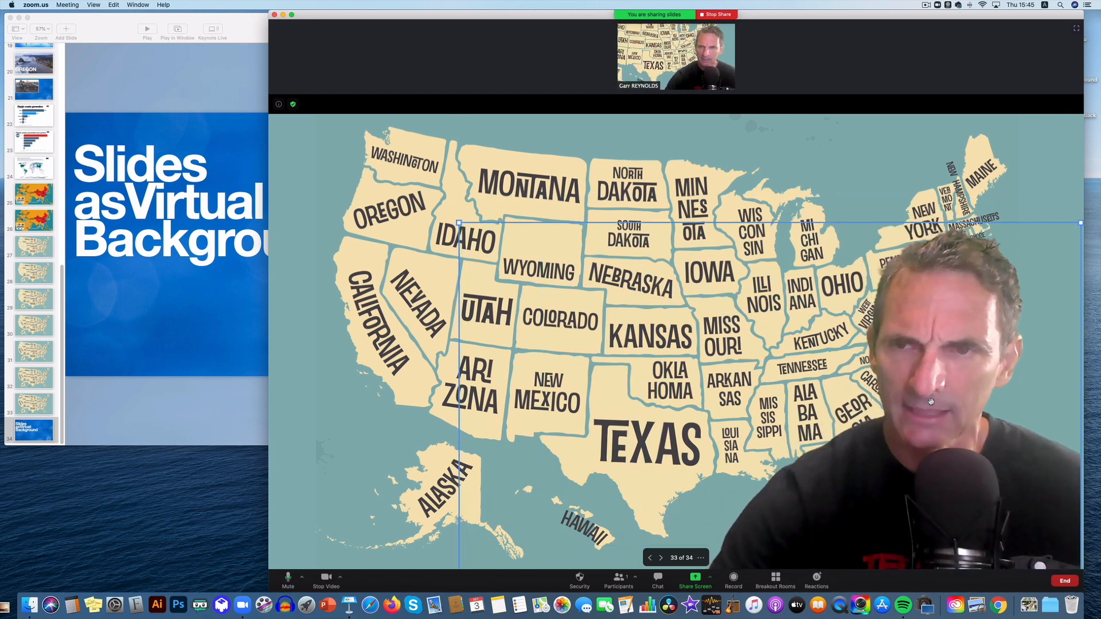
mouse_move(571, 294)
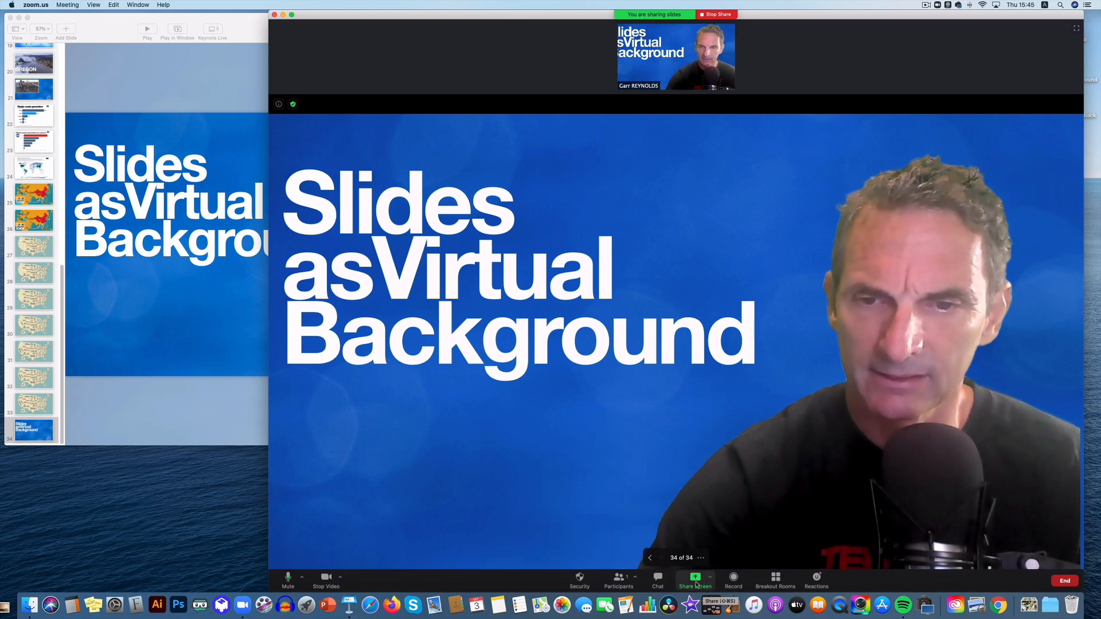
- End the slide share and bring up the camera menu beside Stop Video
click(717, 13)
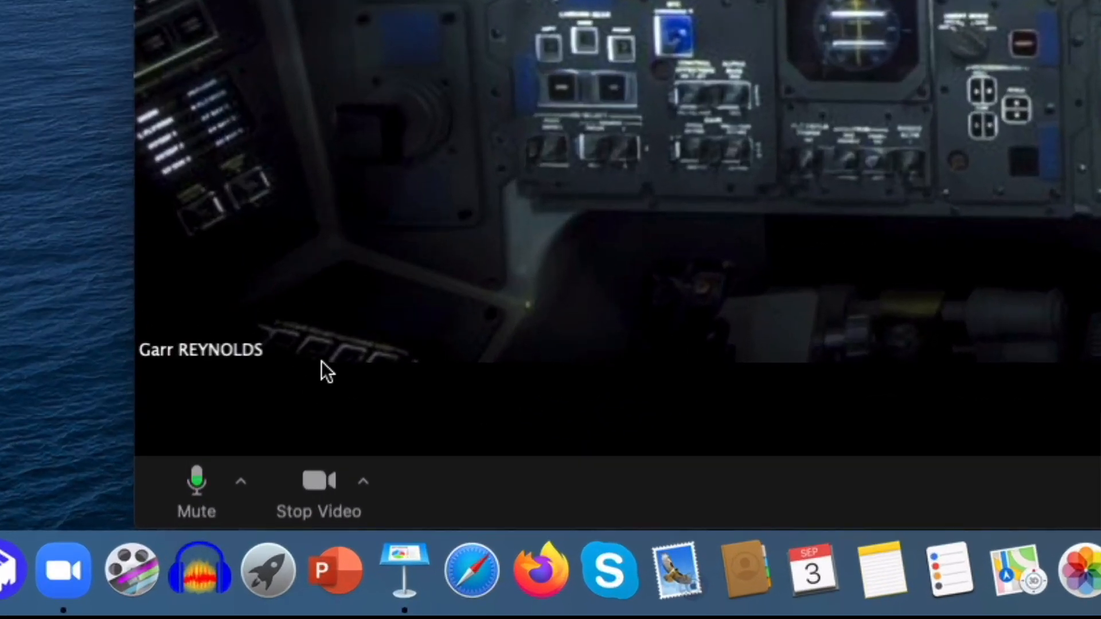
mouse_move(397, 506)
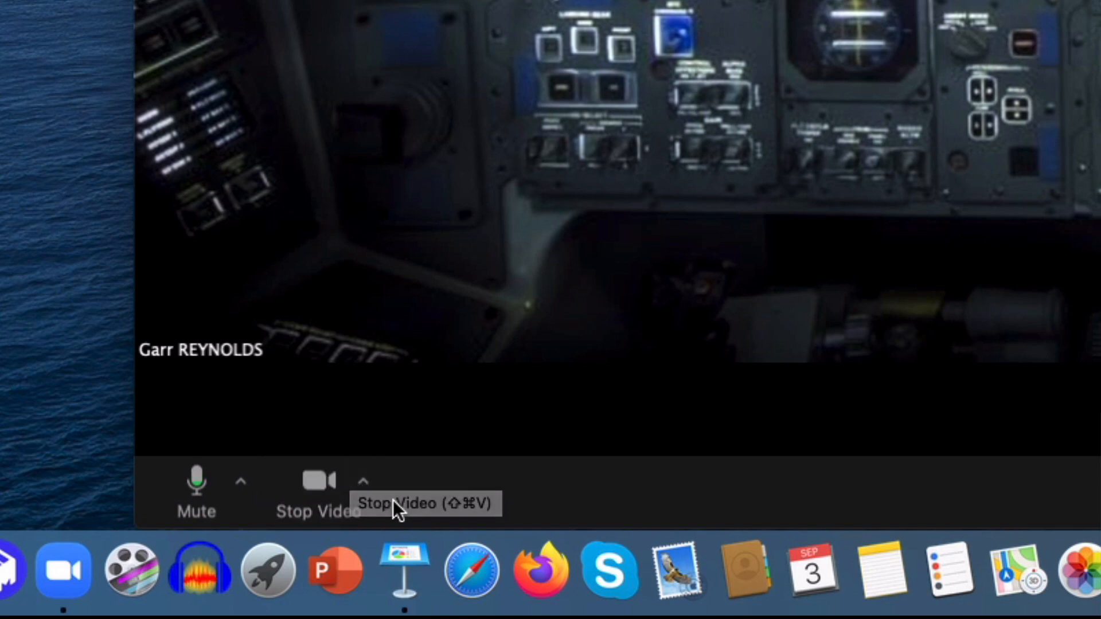
click(363, 481)
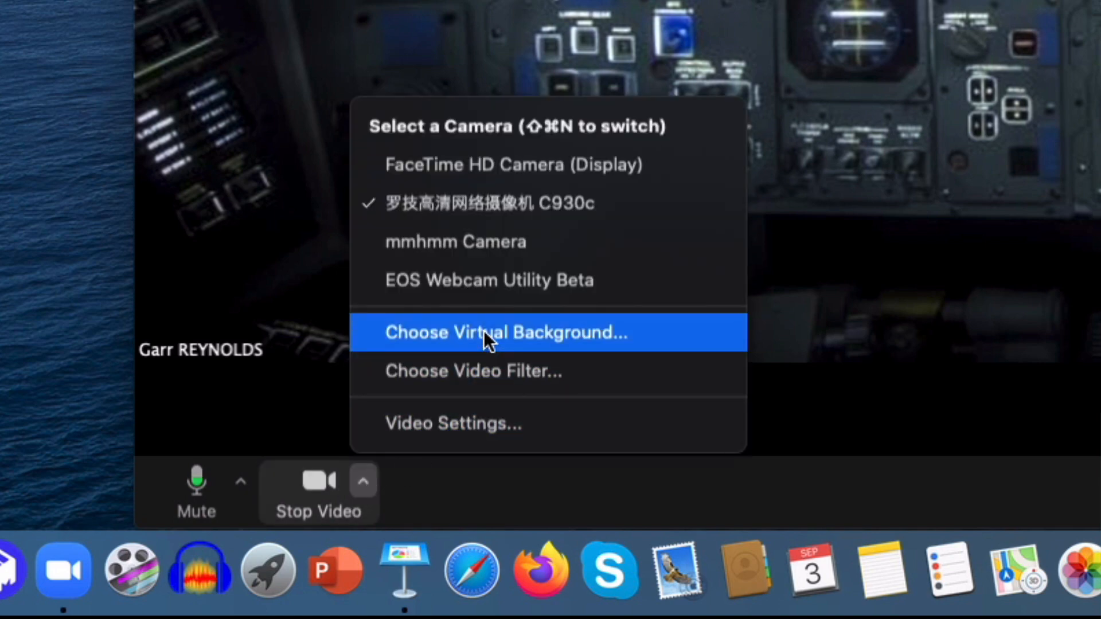
mouse_move(617, 269)
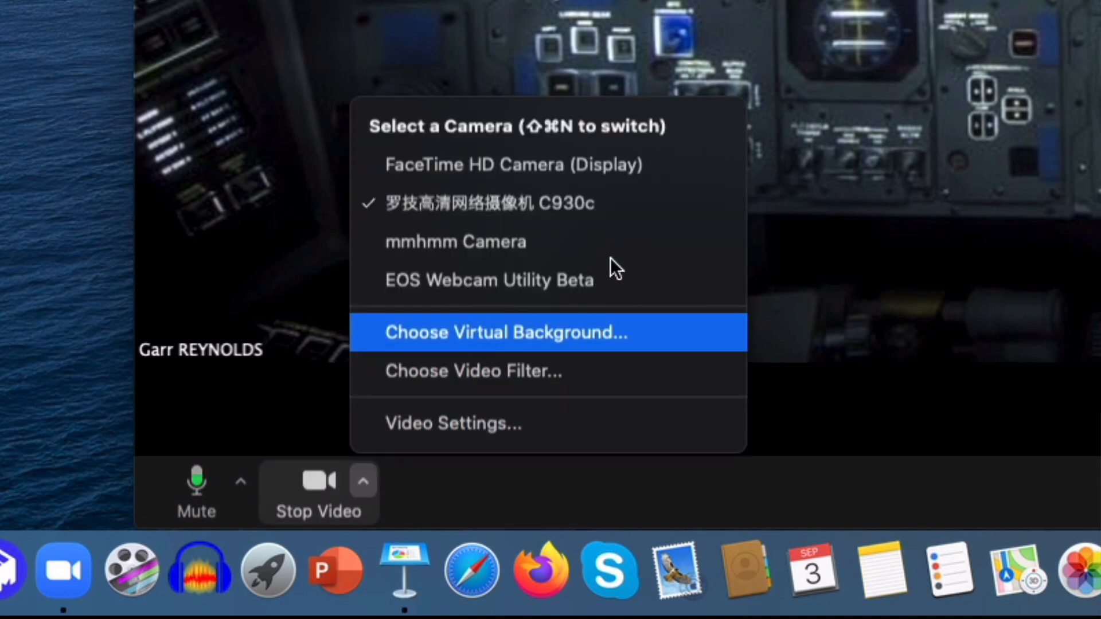
- Open Virtual Background settings and cancel adding a new background image file
click(501, 332)
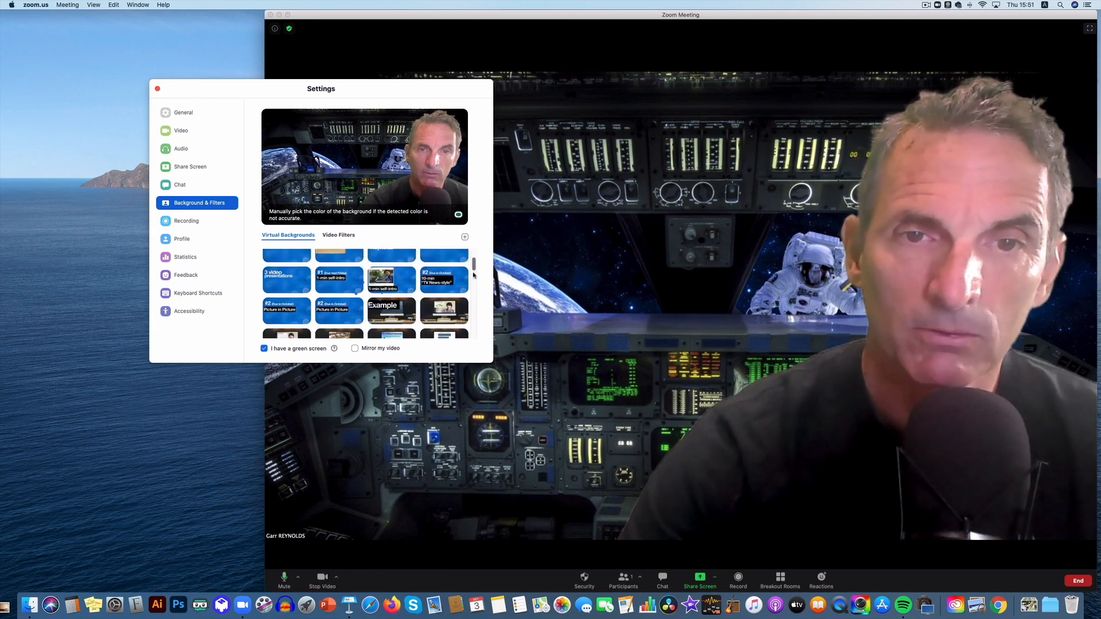
scroll(up, 3)
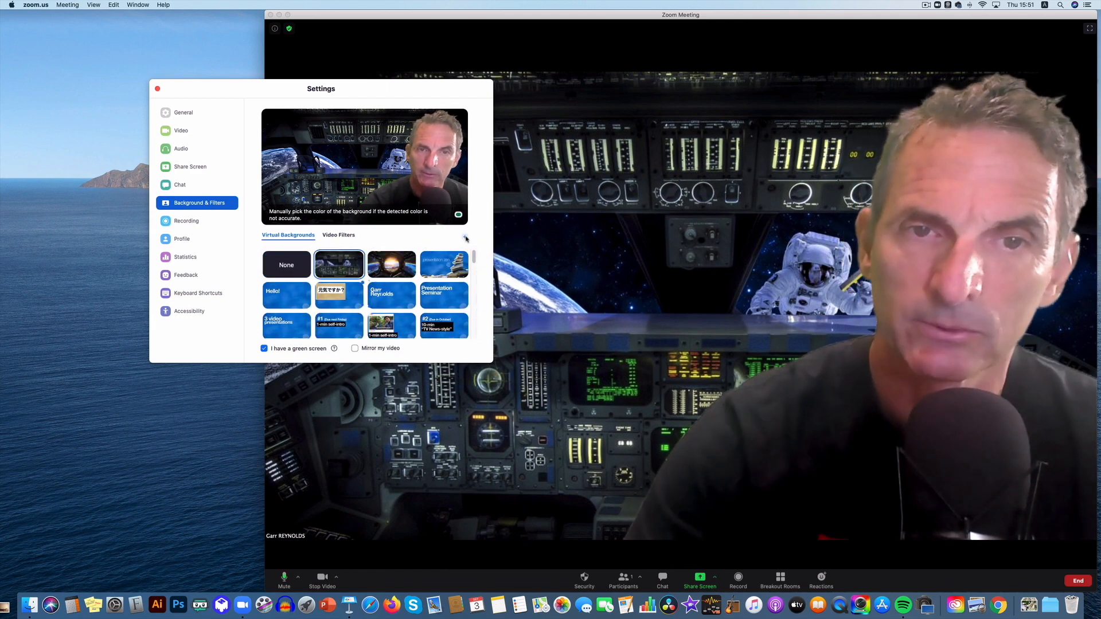
click(466, 239)
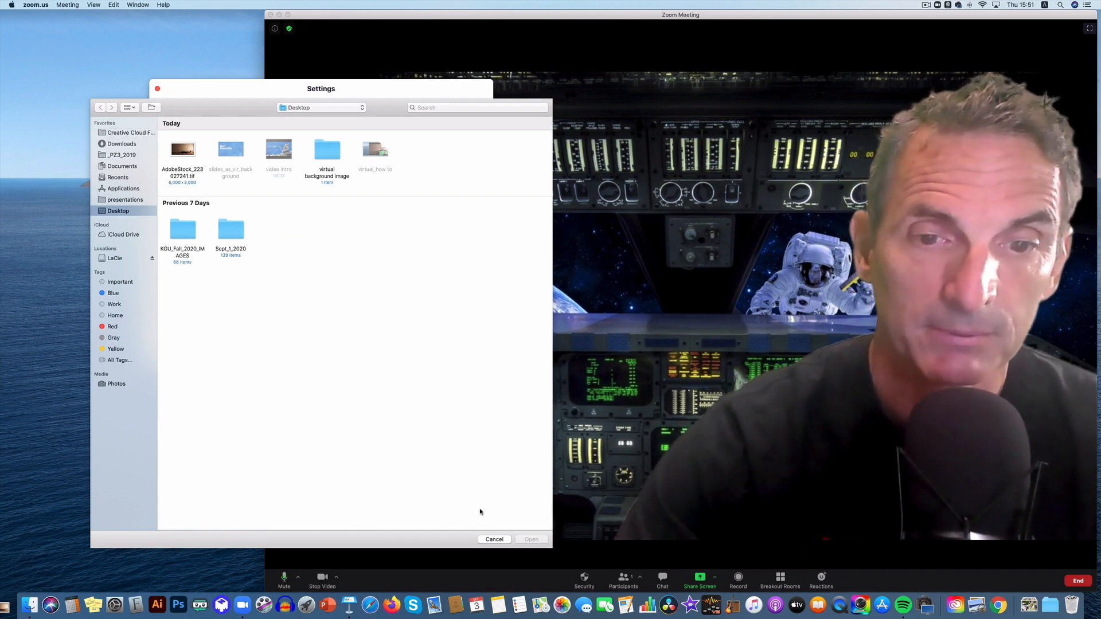
click(494, 539)
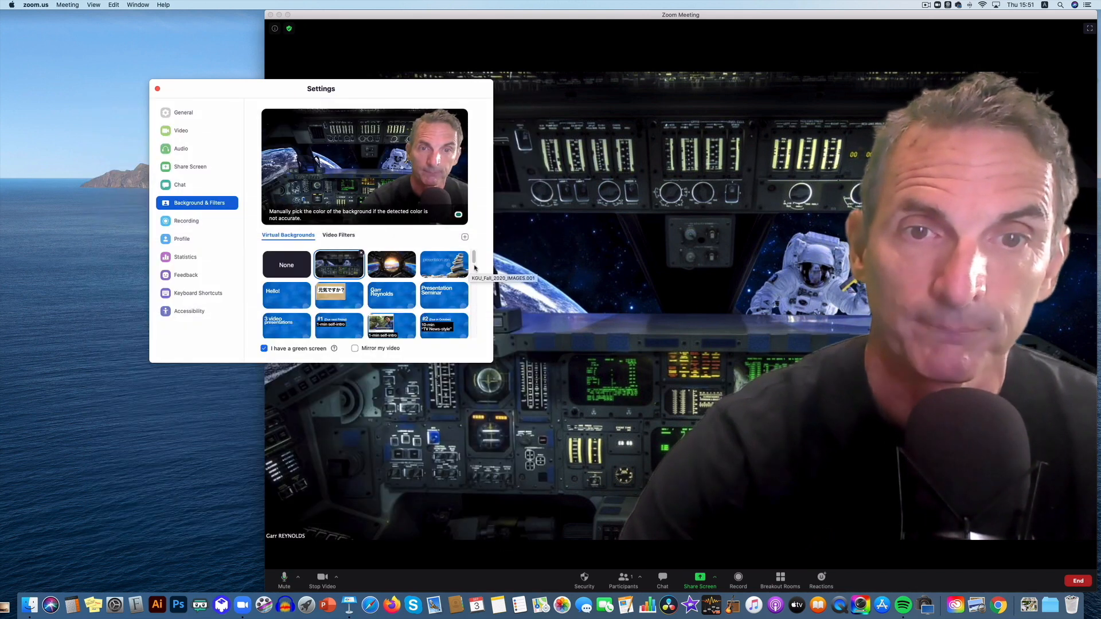
- Select the Hello! slide thumbnail as the virtual background
scroll(down, 3)
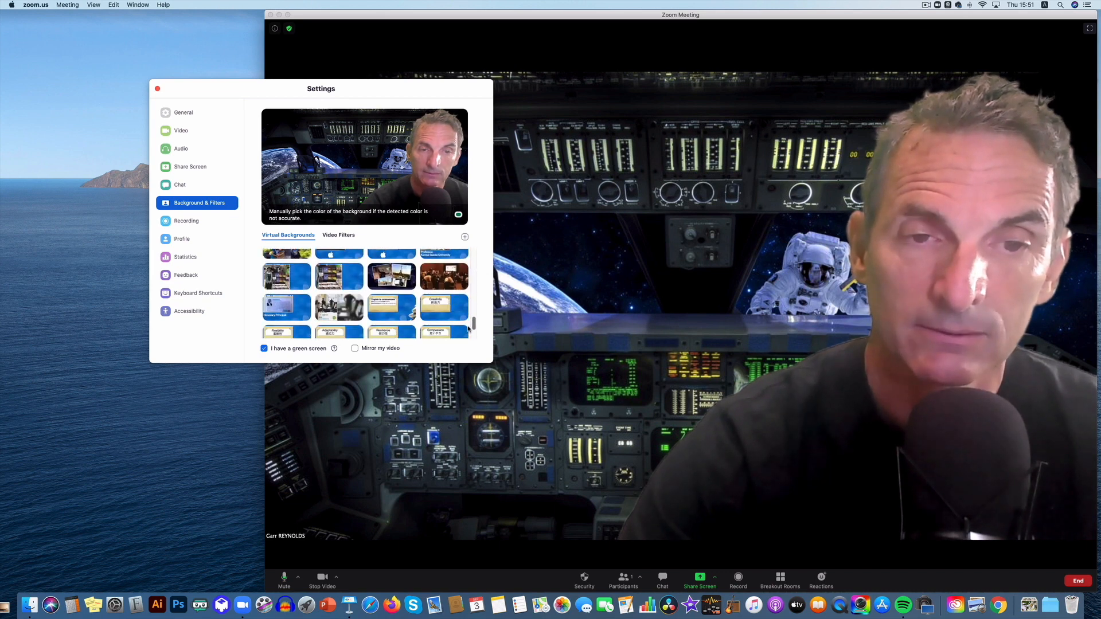
scroll(up, 3)
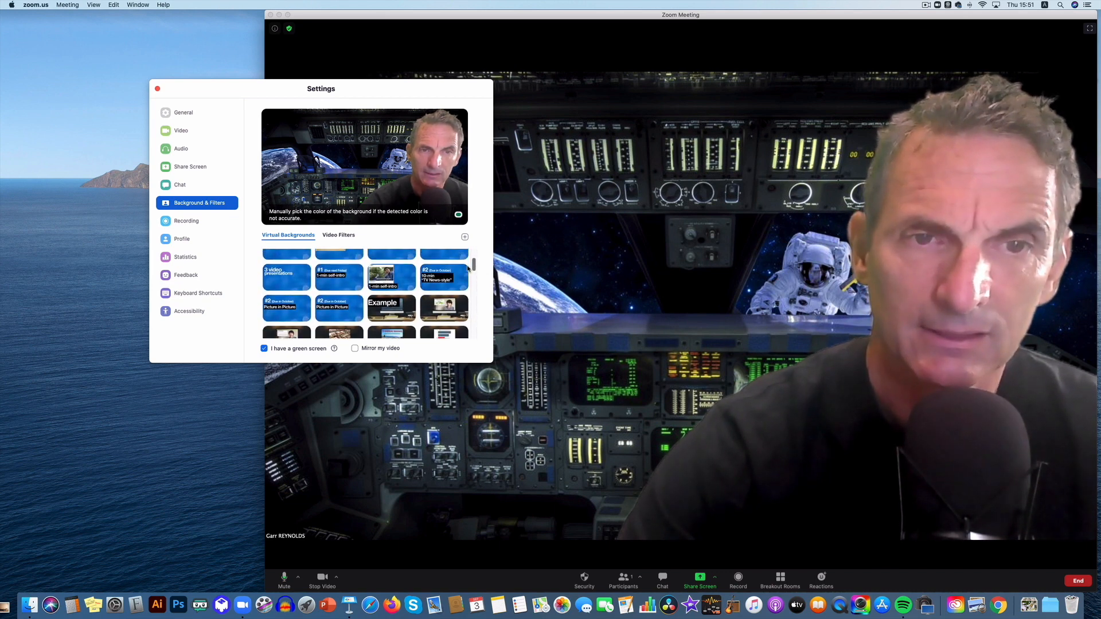
scroll(up, 3)
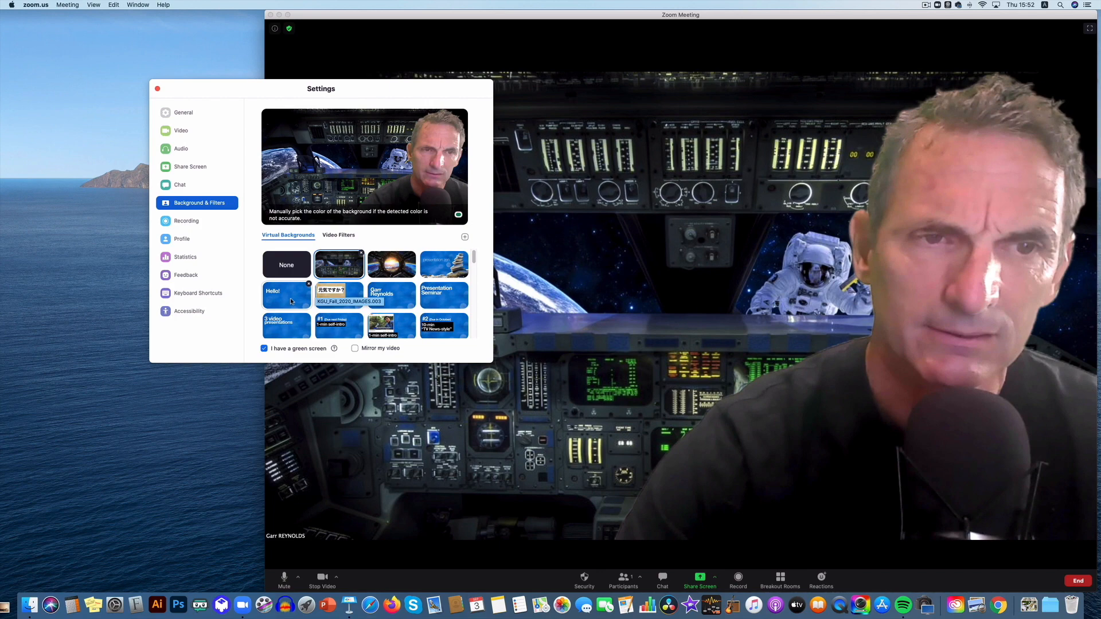
click(286, 294)
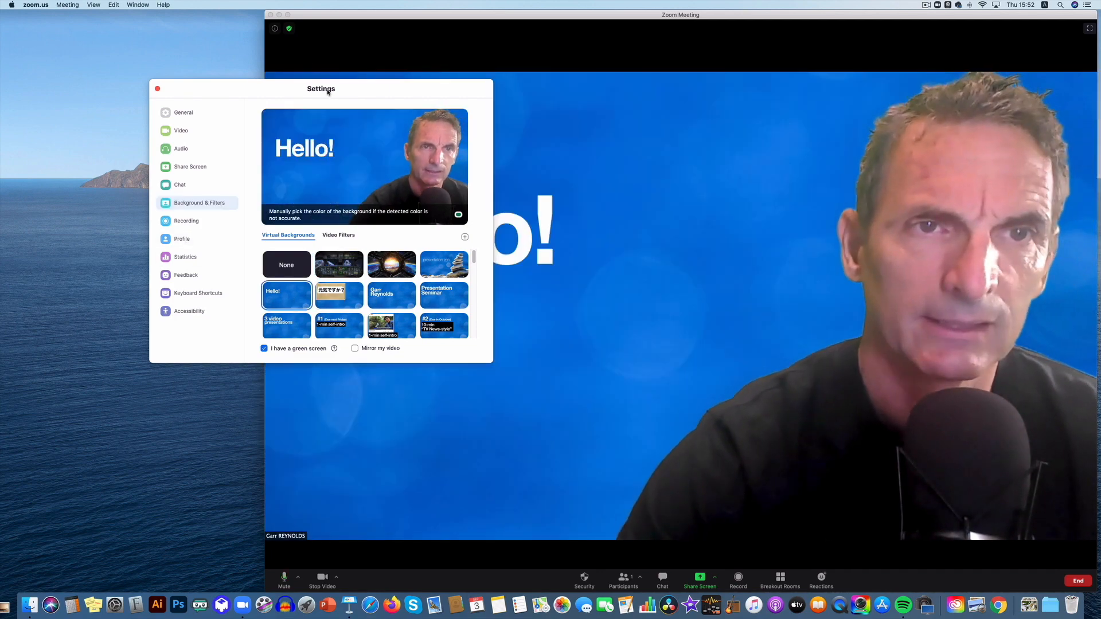
- Move Settings aside and step backgrounds through 元気ですか？, name, Presentation Seminar, 3 video presentations
drag(321, 89, 97, 22)
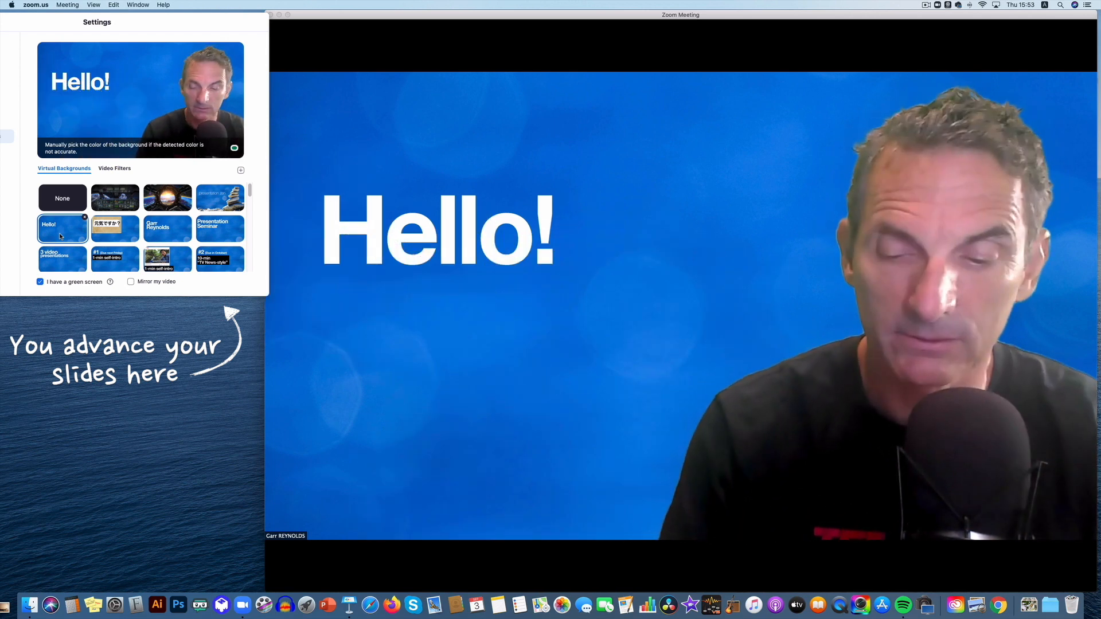
click(115, 228)
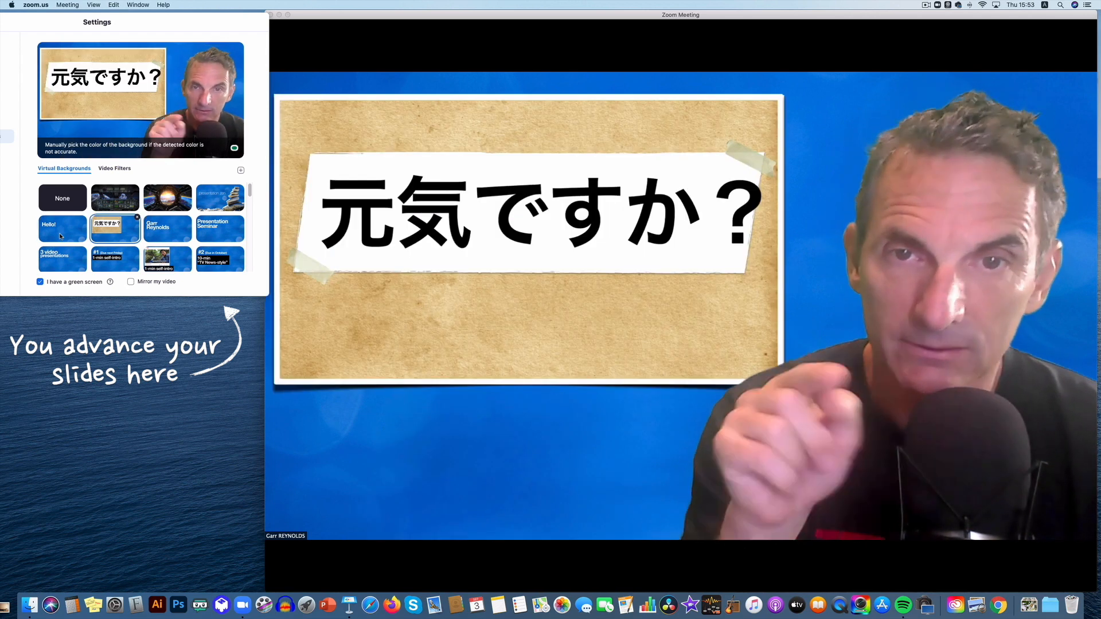
click(167, 228)
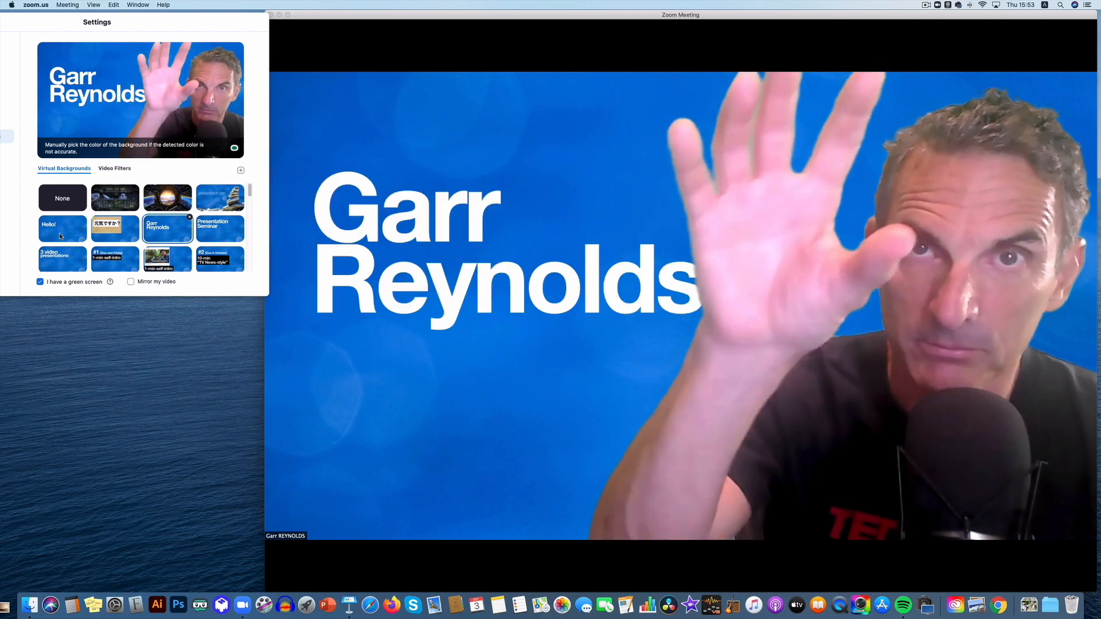
click(220, 227)
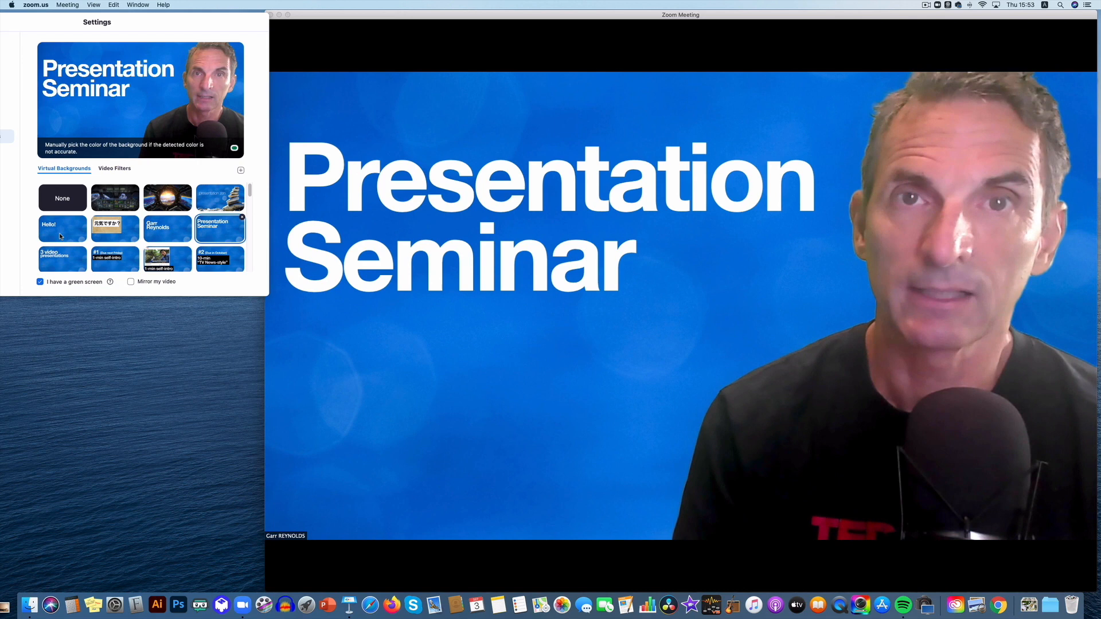
click(62, 255)
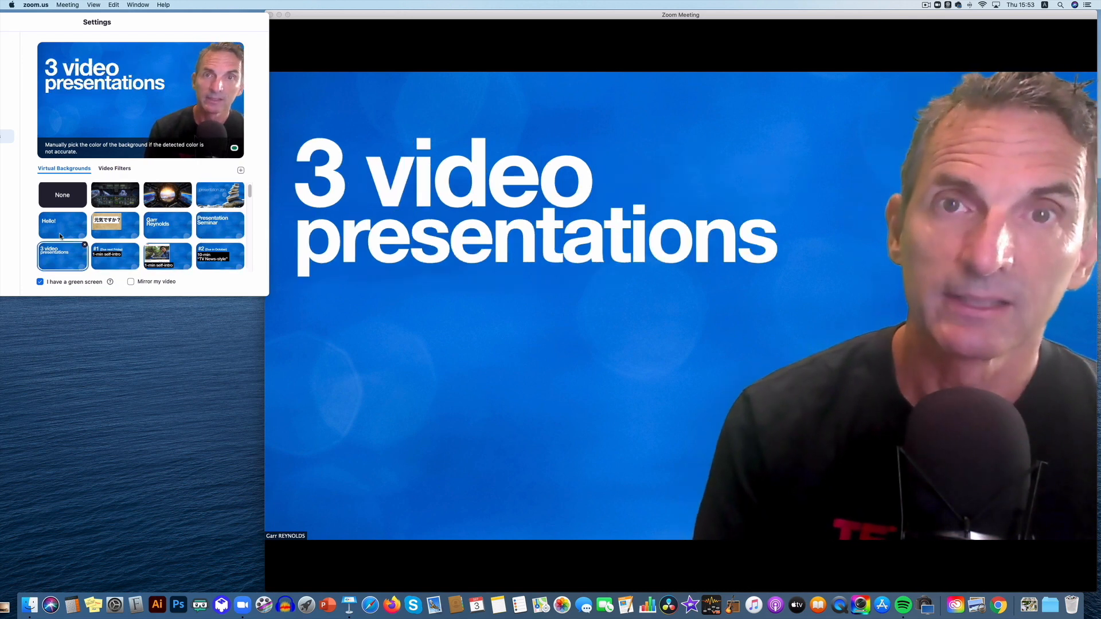